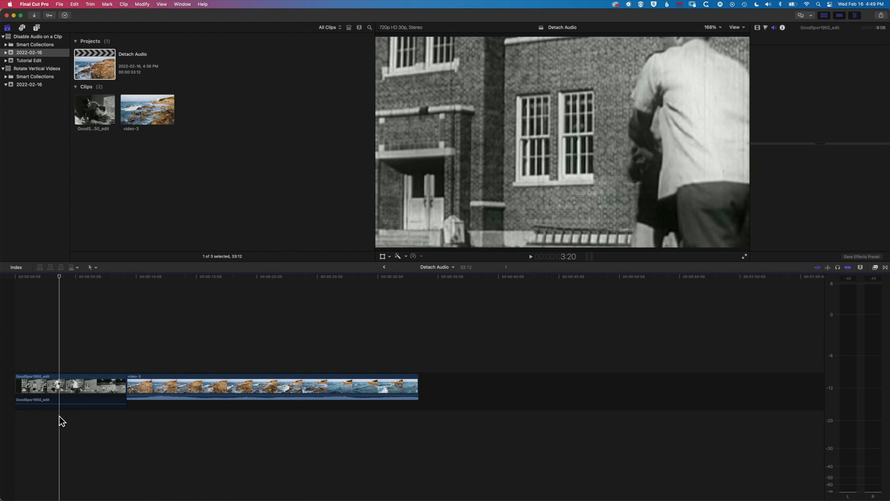
Select the black-and-white GoodSpor1950_edit clip to show its Dialogue-1 audio configuration.
click(68, 386)
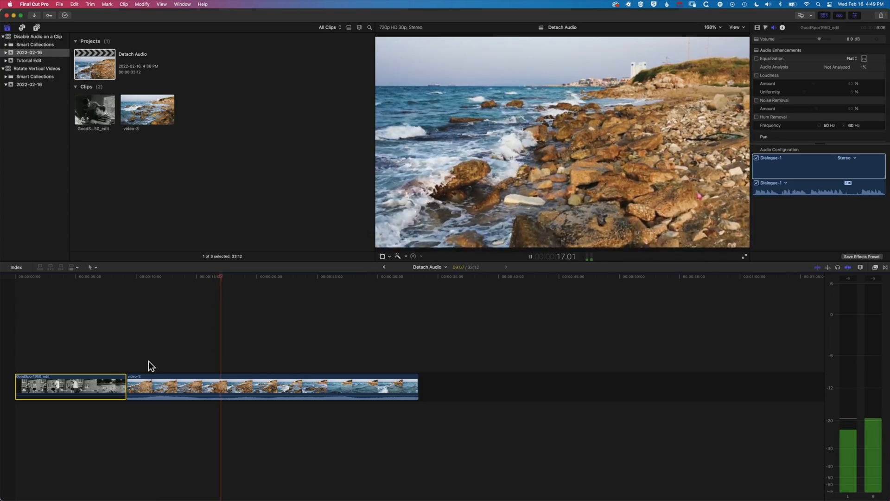
Select the seaside video-3 clip so the inspector shows its audio settings.
click(273, 387)
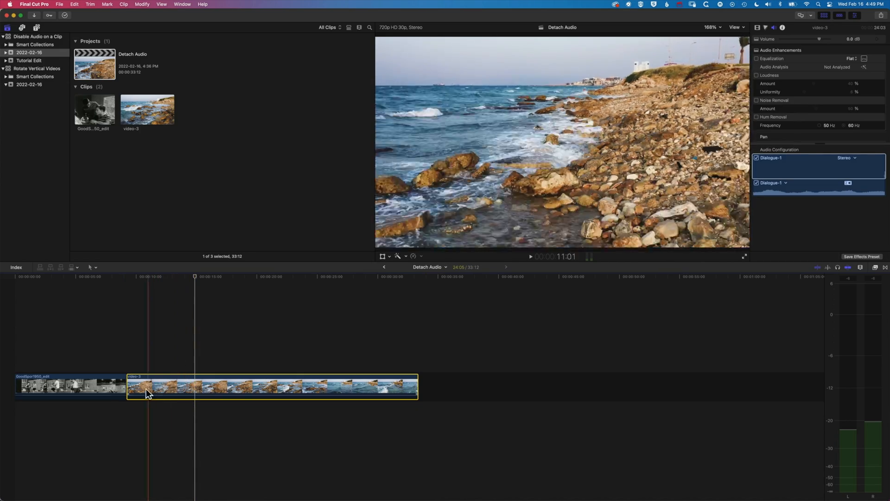